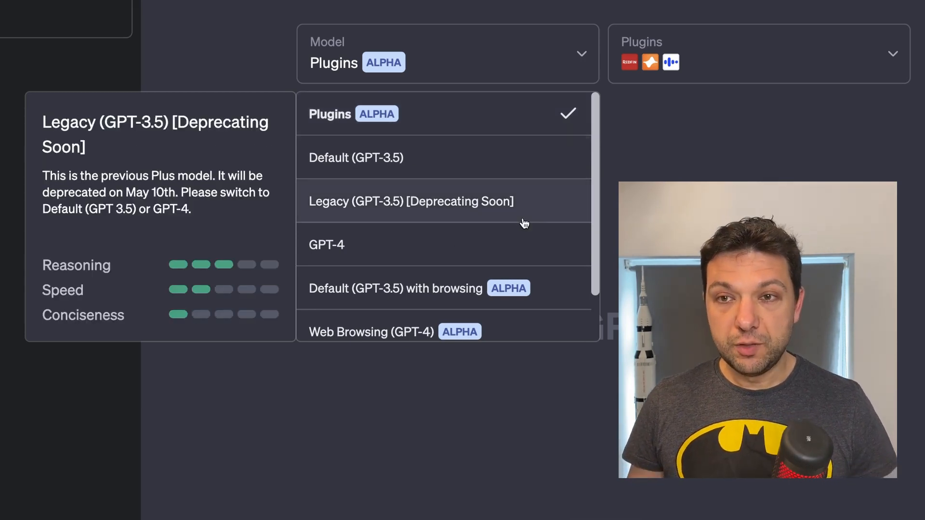
mouse_move(593, 197)
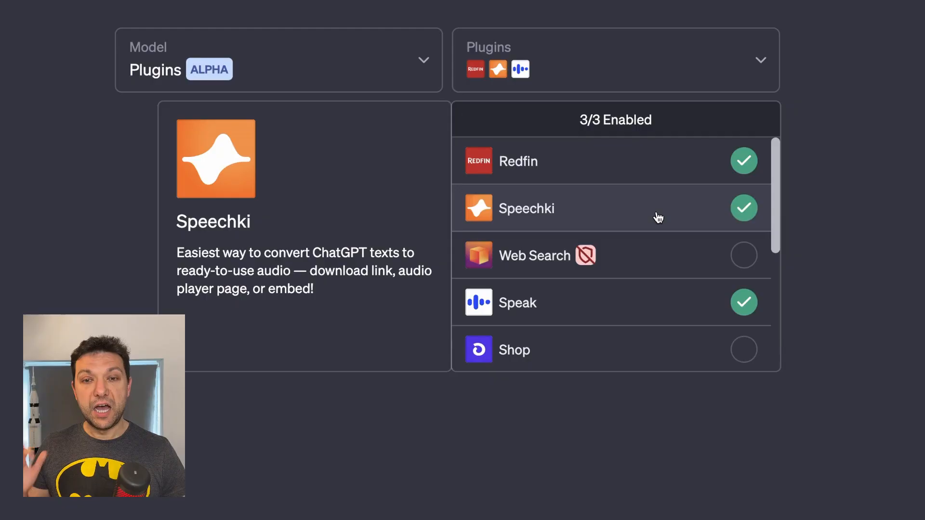
- Scroll through the plugin list showing Redfin, Speechki and Speak enabled (3/3)
scroll("down", 3)
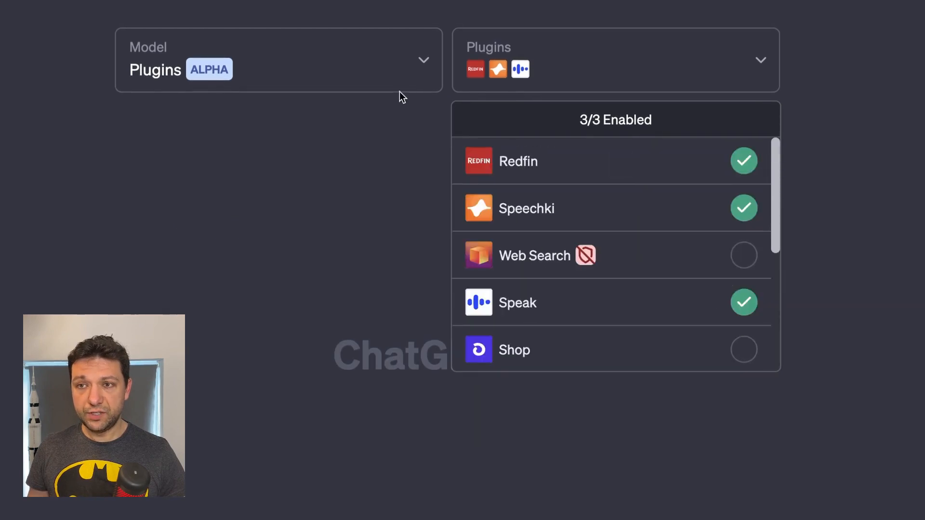
mouse_move(294, 71)
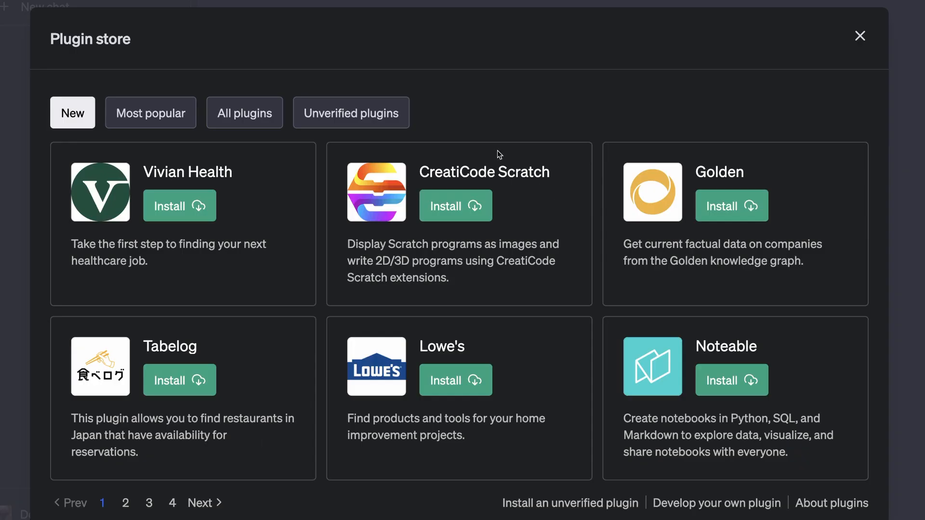
mouse_move(531, 162)
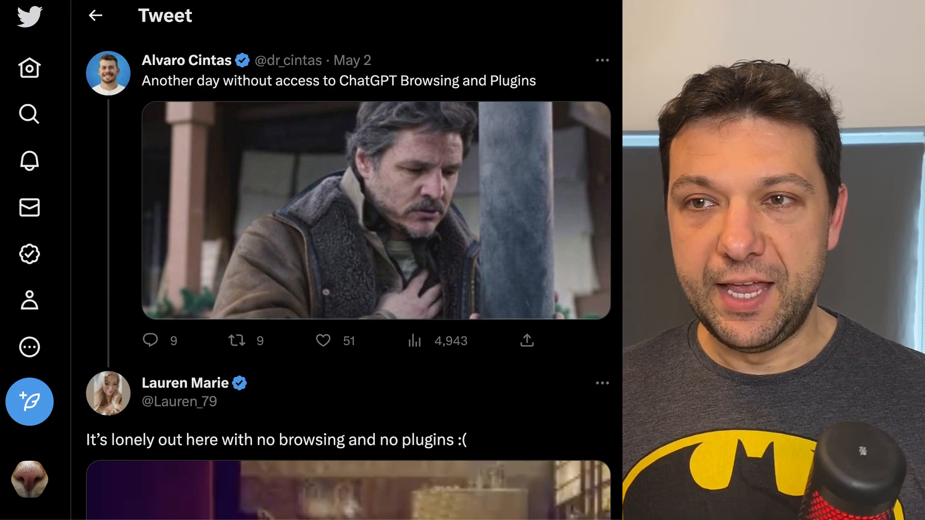
scroll("down", 3)
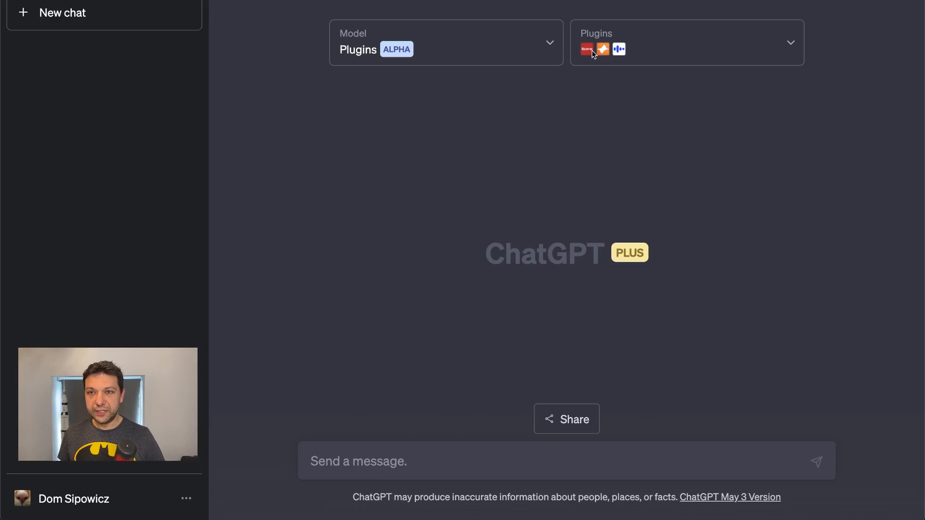
mouse_move(578, 120)
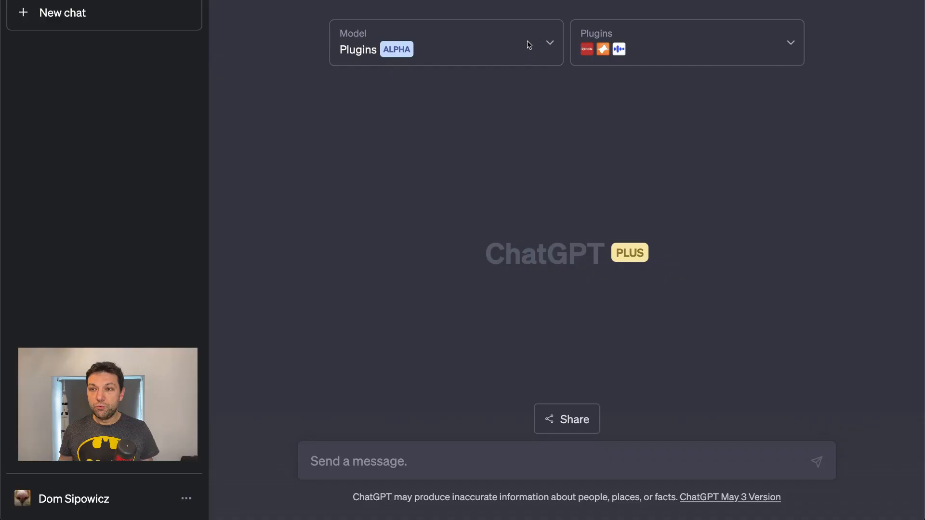
- Show the model list and confirm Plugins (Alpha) is the selected model
left_click(445, 44)
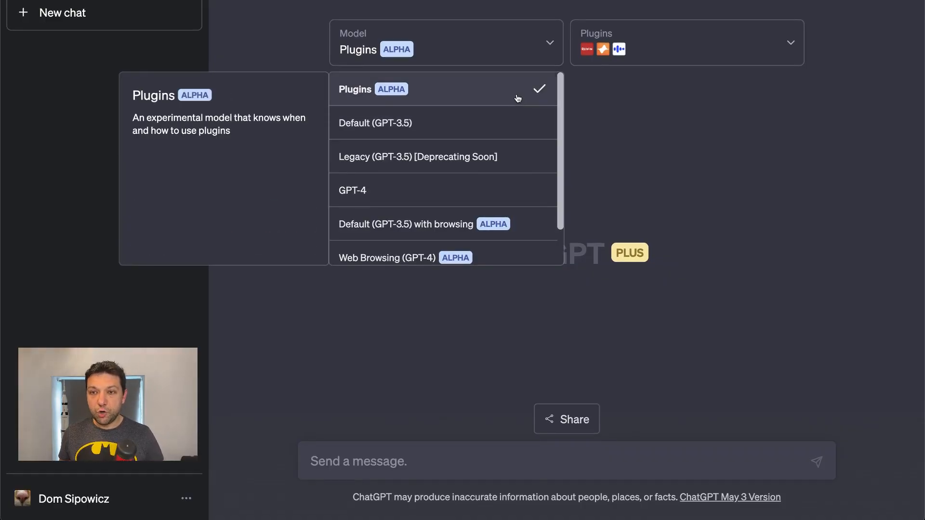
mouse_move(442, 97)
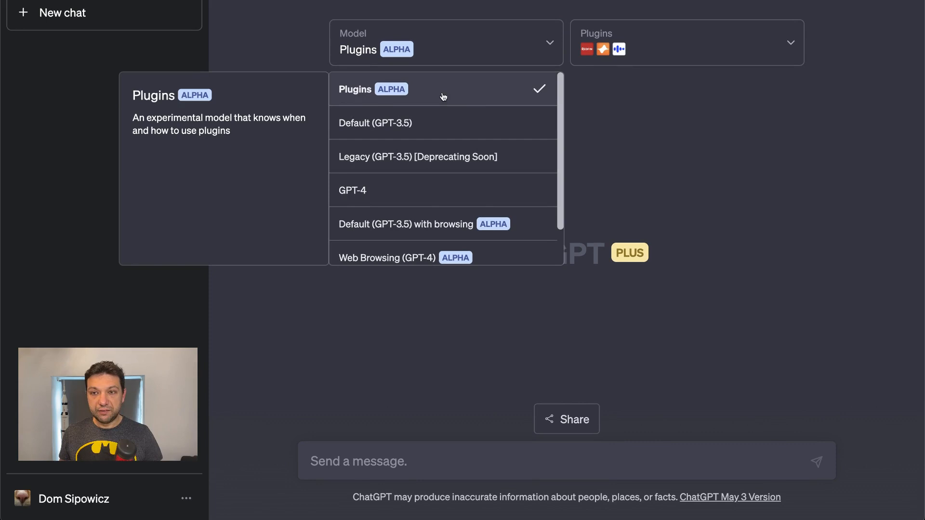
mouse_move(397, 97)
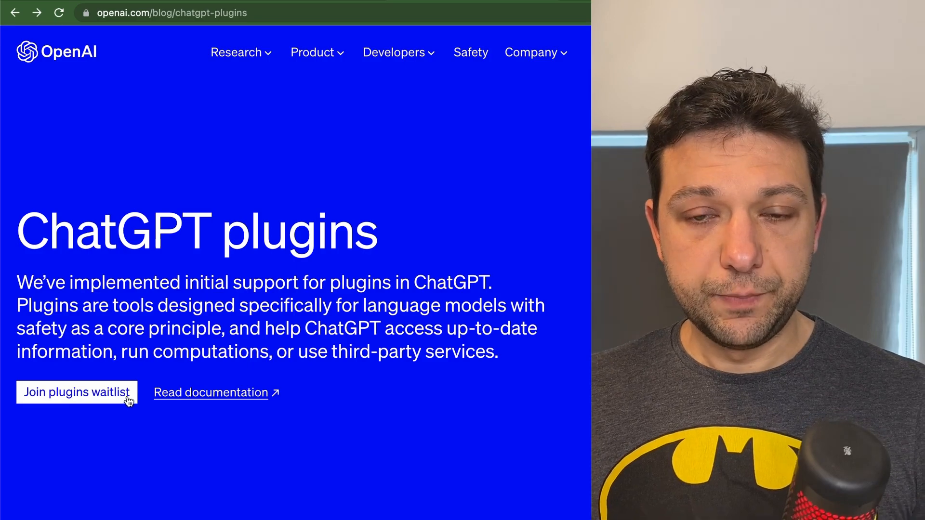
left_click(77, 393)
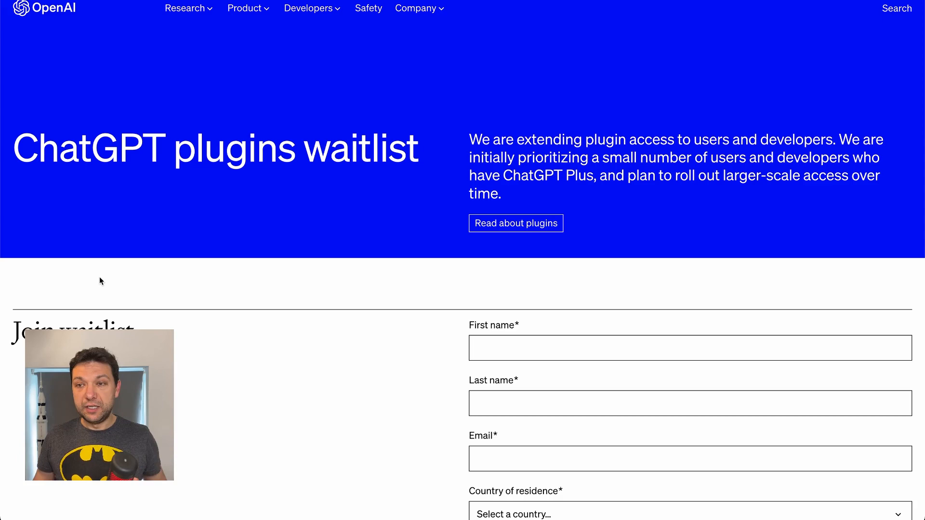
scroll("down", 3)
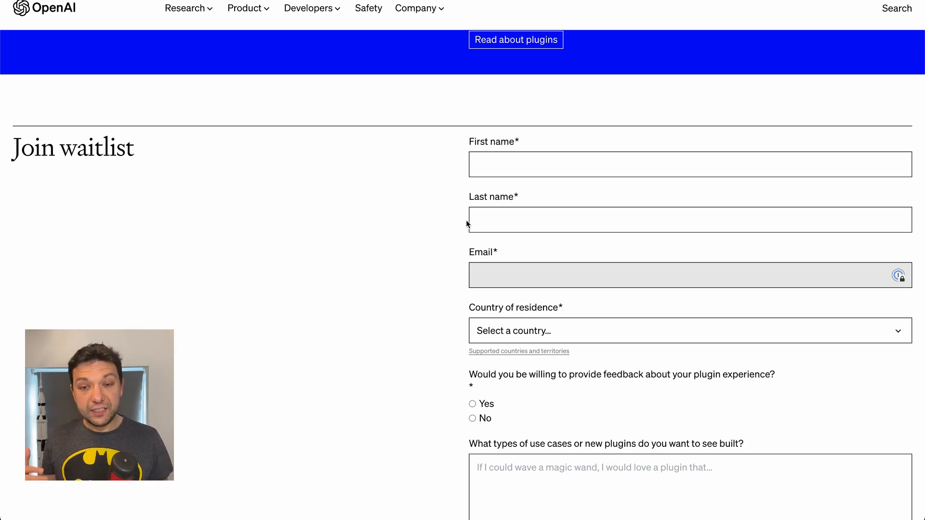
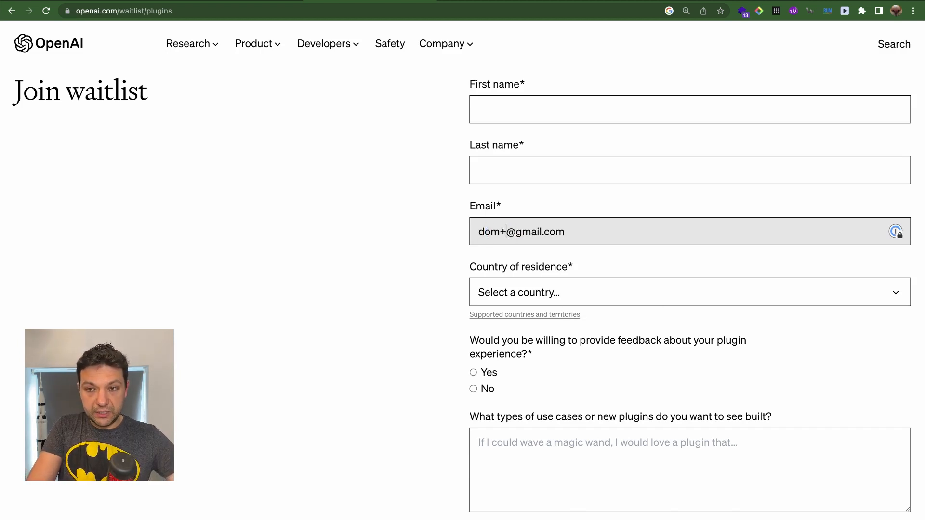
- Add the 'openai' tag to the email address and finish editing the field
type("openai")
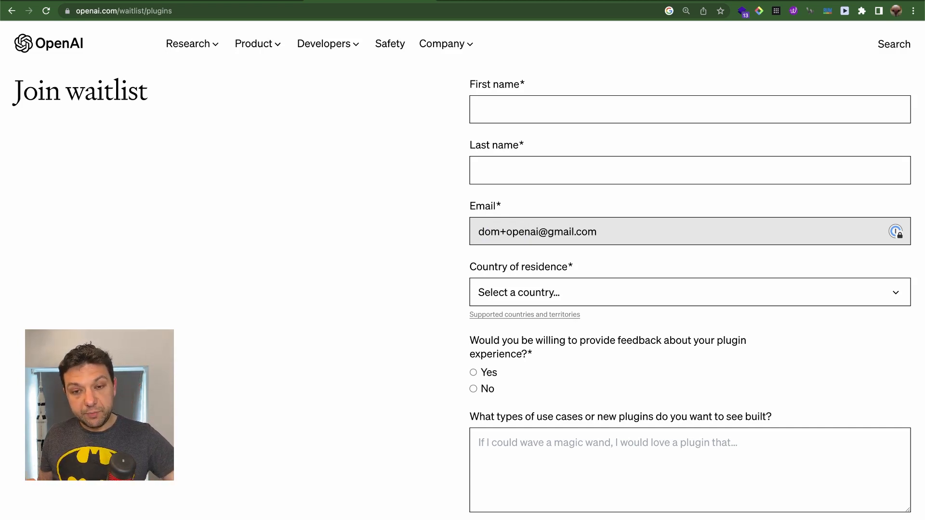
double_click(536, 231)
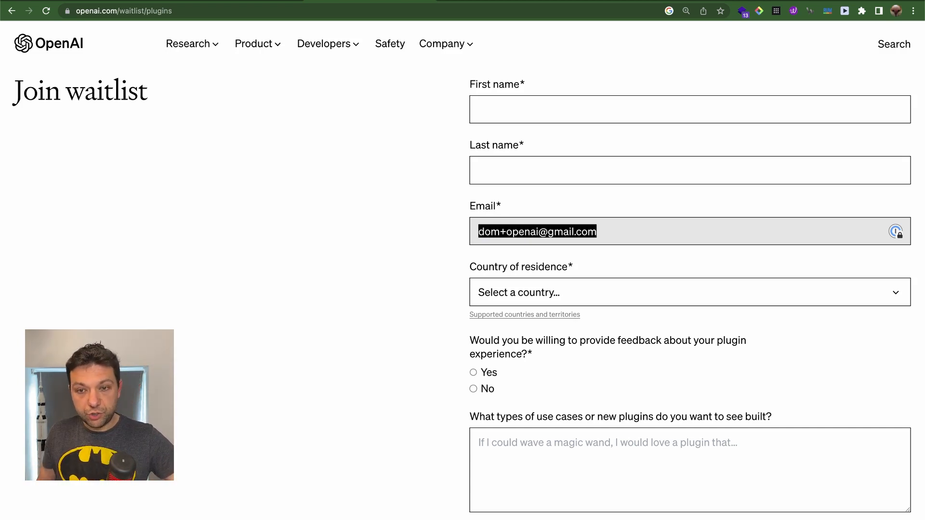
left_click(607, 231)
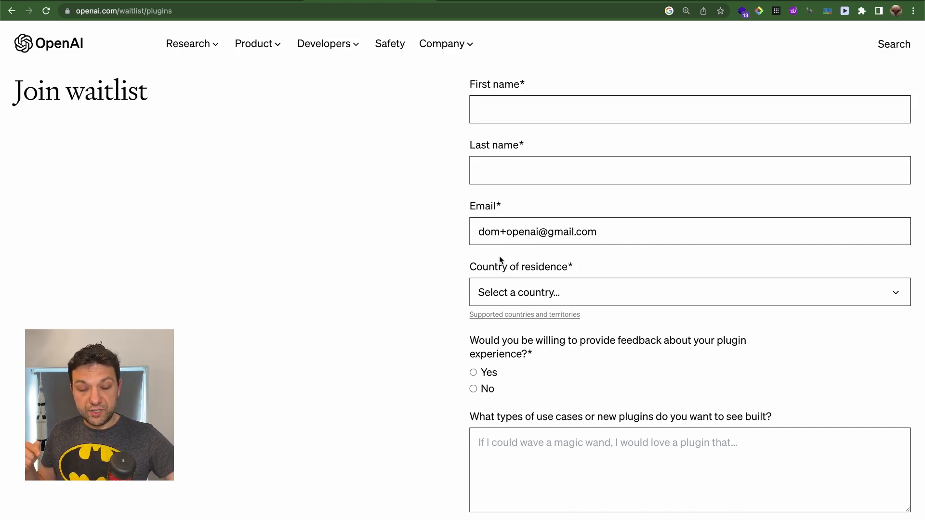
scroll("down", 3)
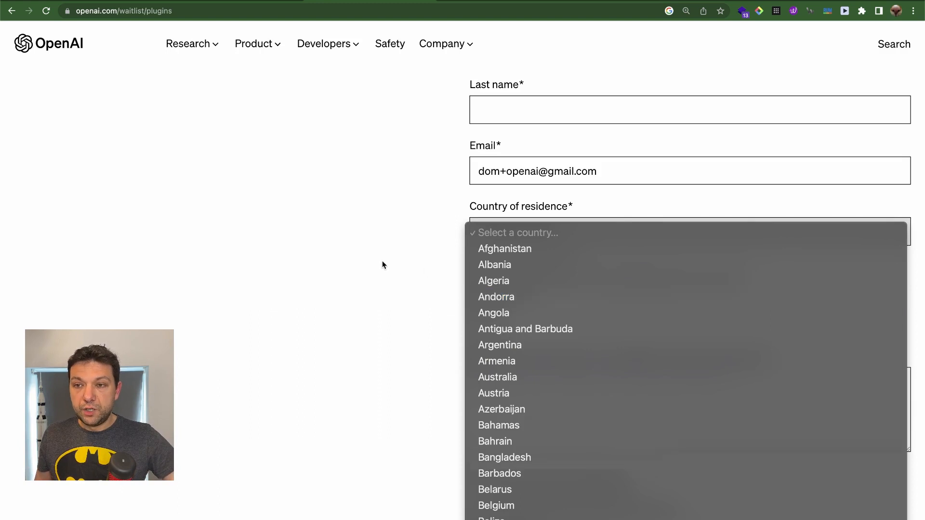
- Browse the country of residence list, then scroll down to the feedback question
left_click(688, 232)
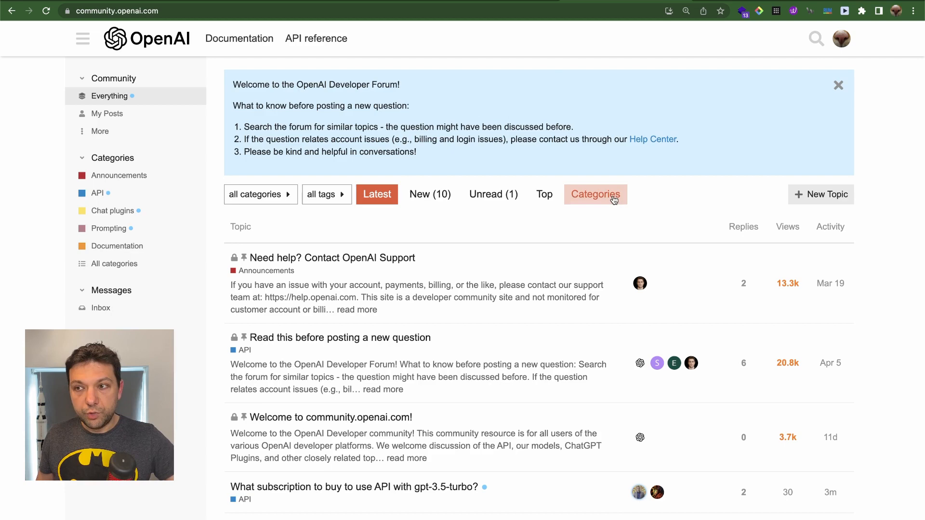
mouse_move(612, 199)
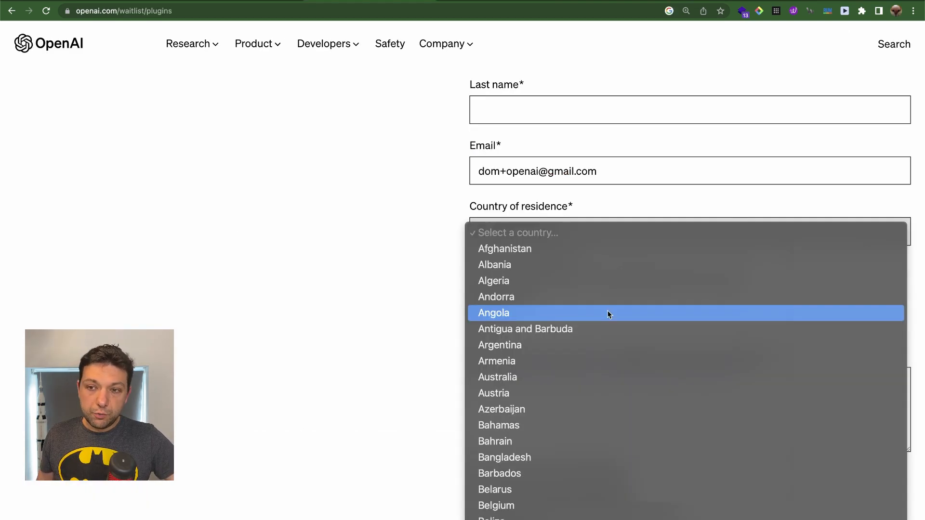
scroll("down", 3)
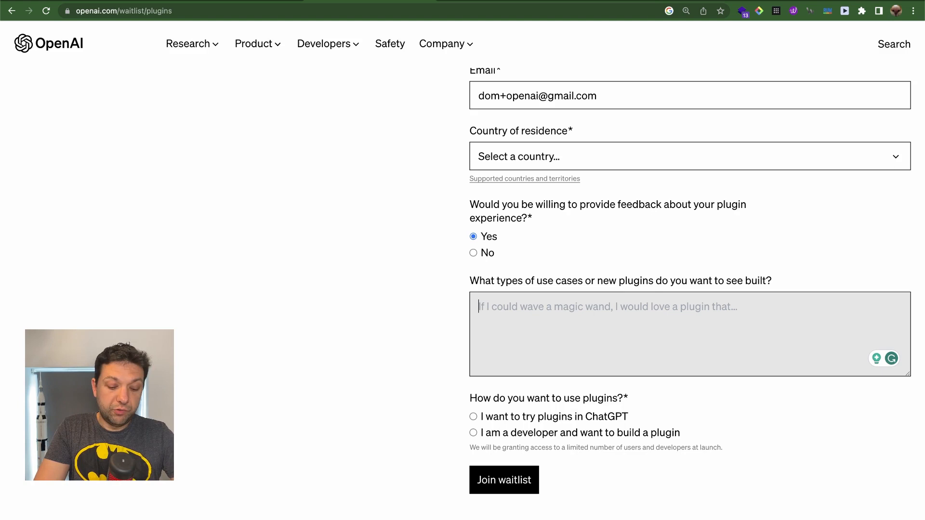
- Enter the 'I want to help testing plugins' use case and choose trying plugins in ChatGPT
type("I want to h")
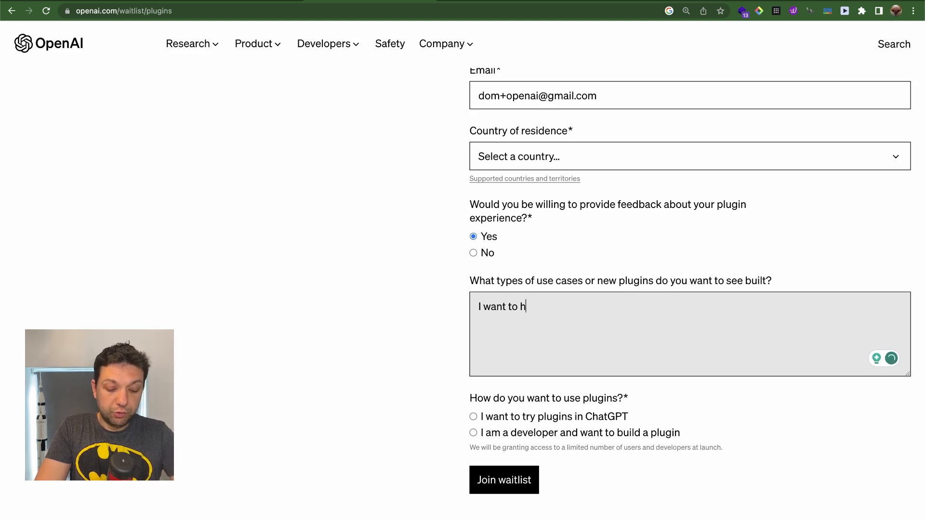
type("elp tesitng plugins created by my firends/ company")
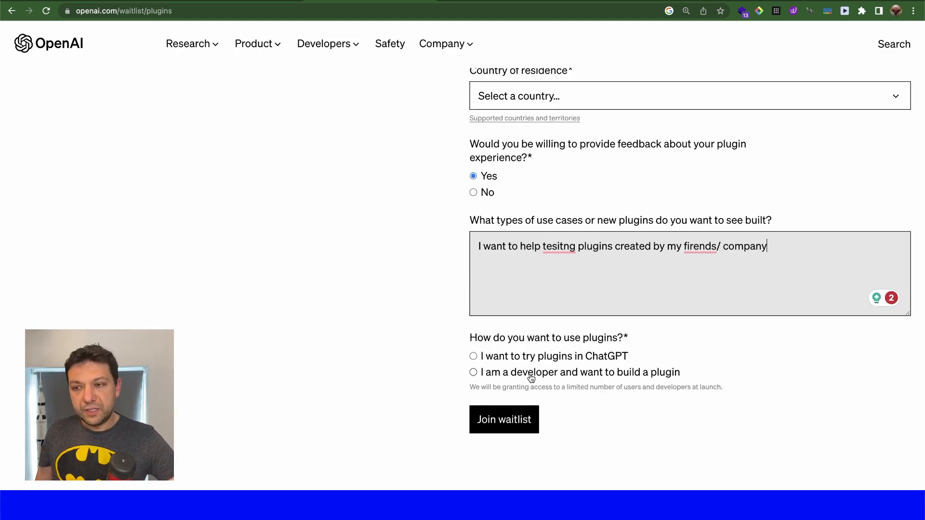
left_click(473, 372)
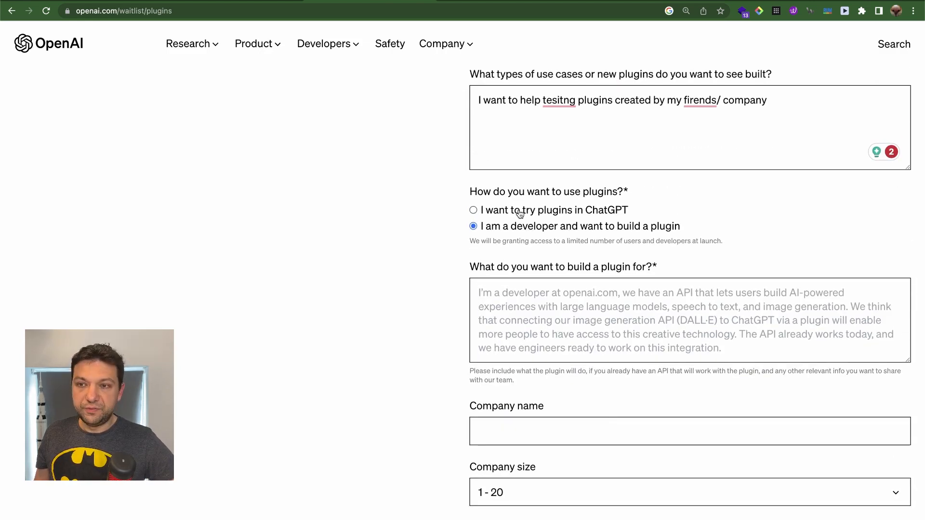
left_click(473, 210)
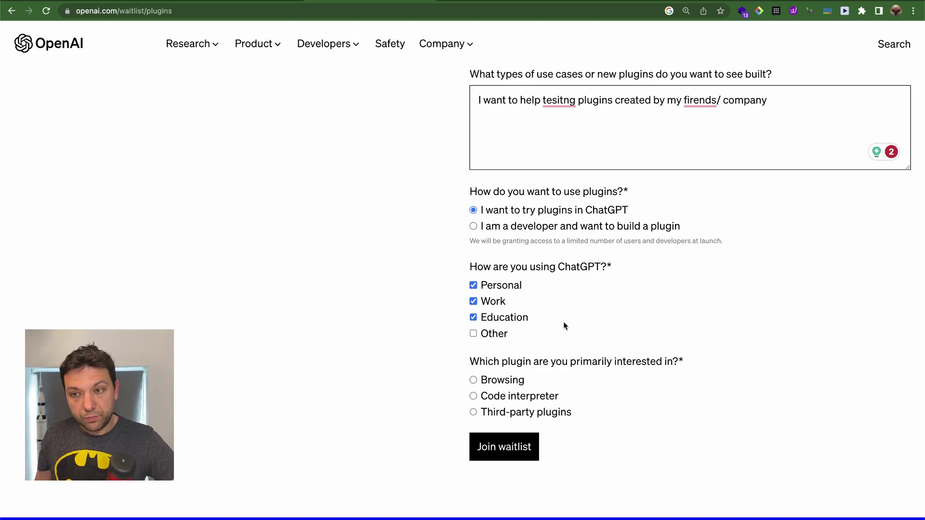
mouse_move(515, 324)
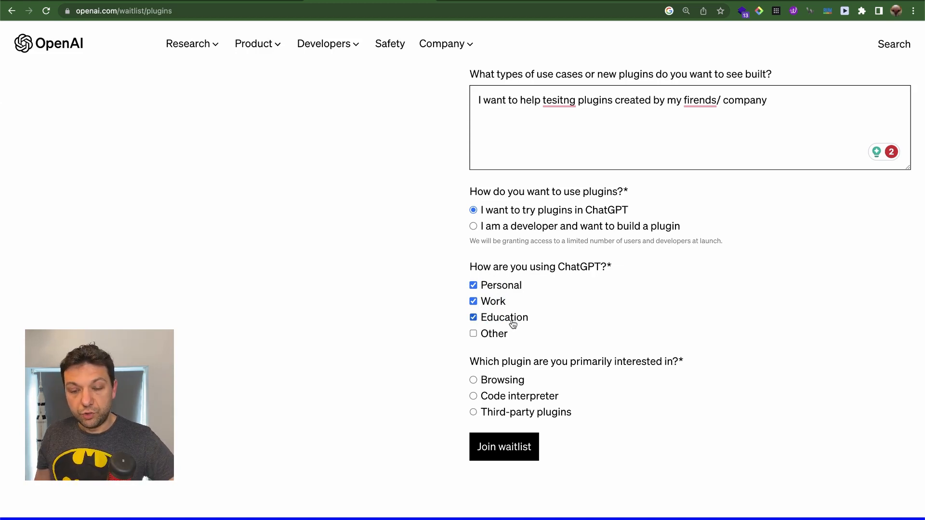
mouse_move(534, 368)
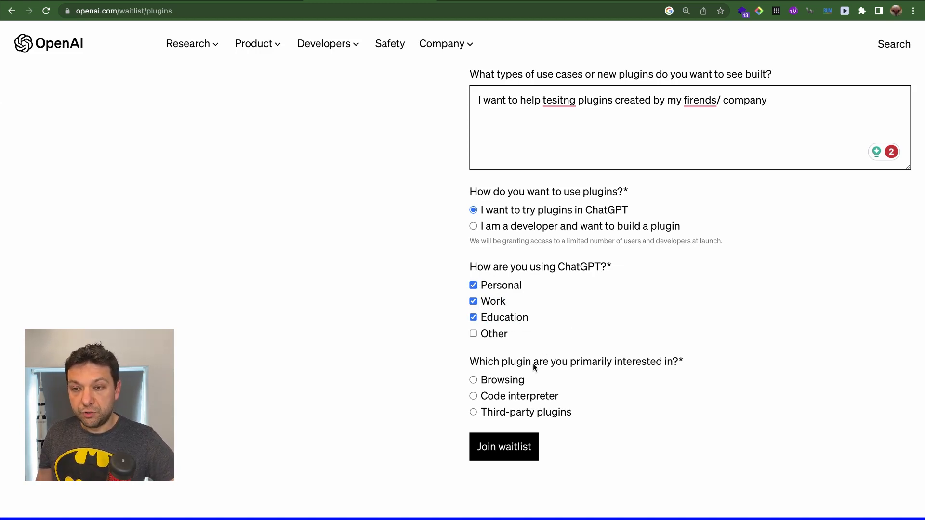
scroll("down", 3)
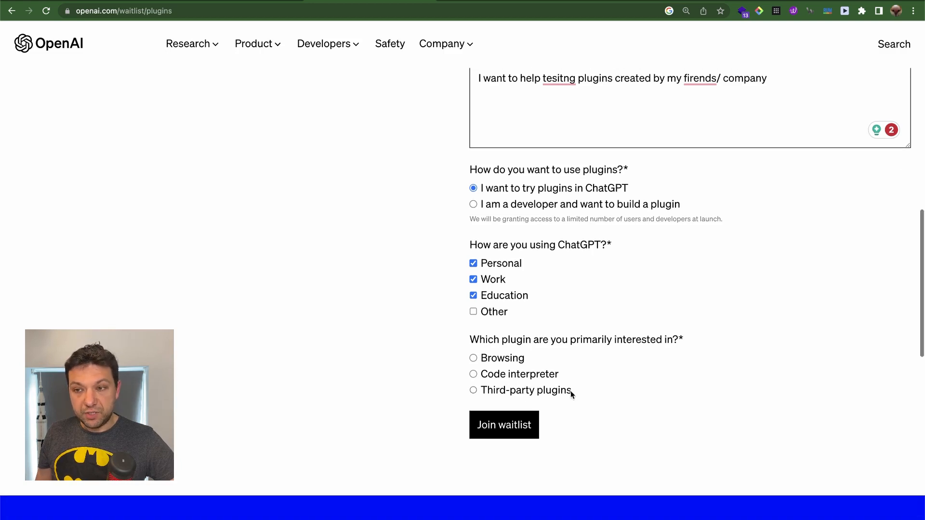
mouse_move(517, 371)
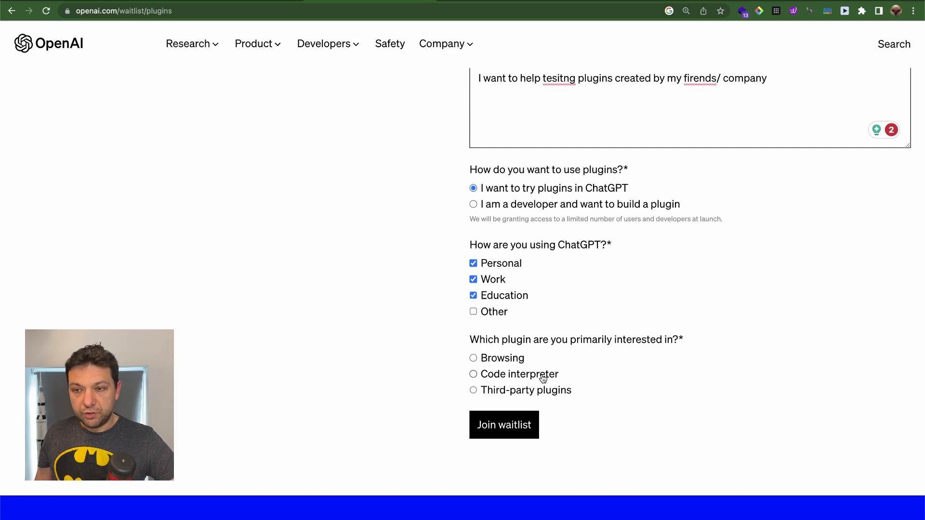
- Settle plugin interest on Third-party plugins, then pick the developer building-a-plugin option
left_click(473, 374)
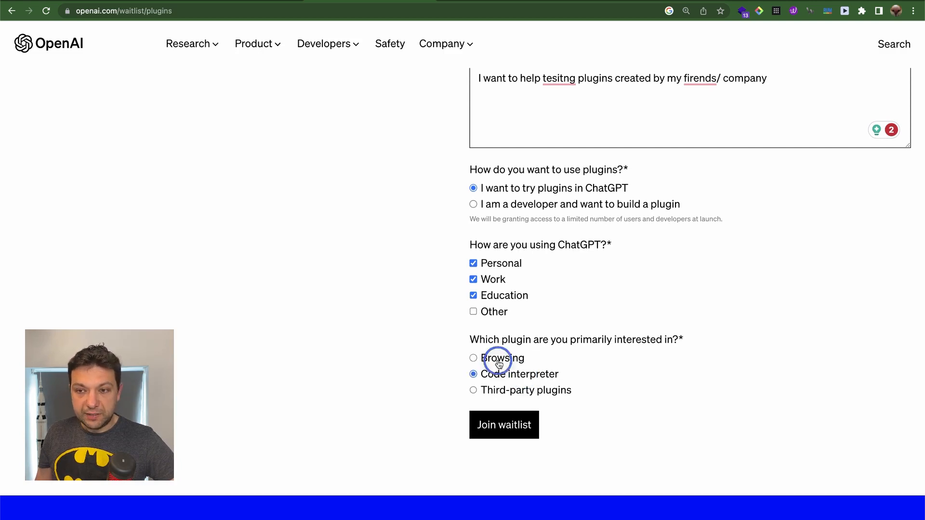
left_click(472, 358)
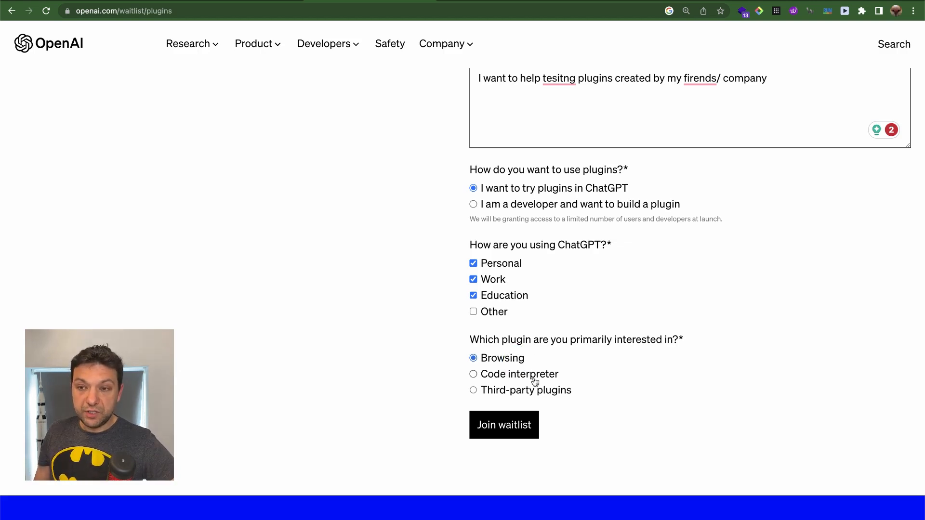
mouse_move(549, 377)
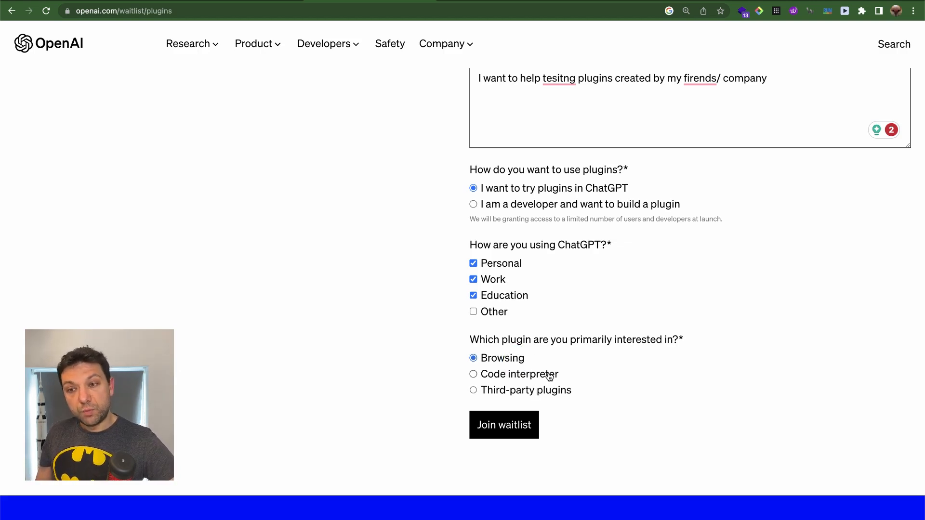
left_click(473, 390)
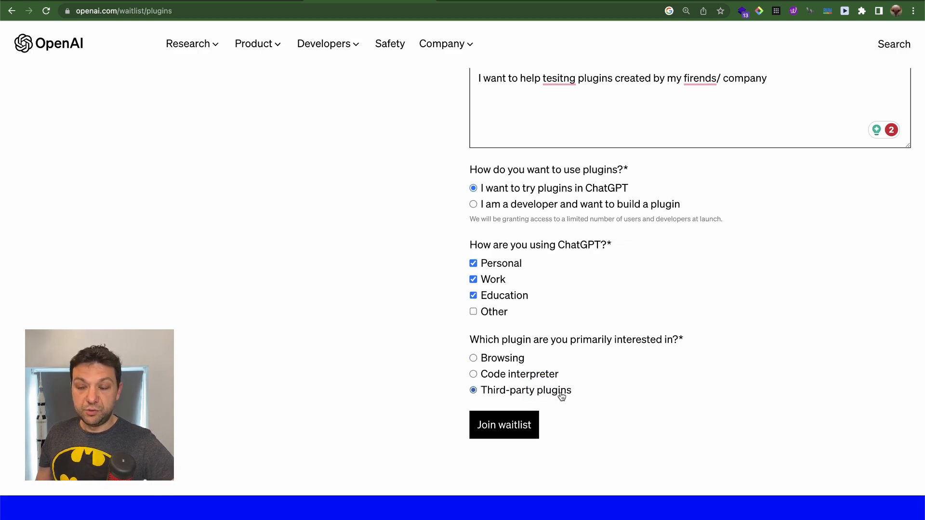
left_click(473, 373)
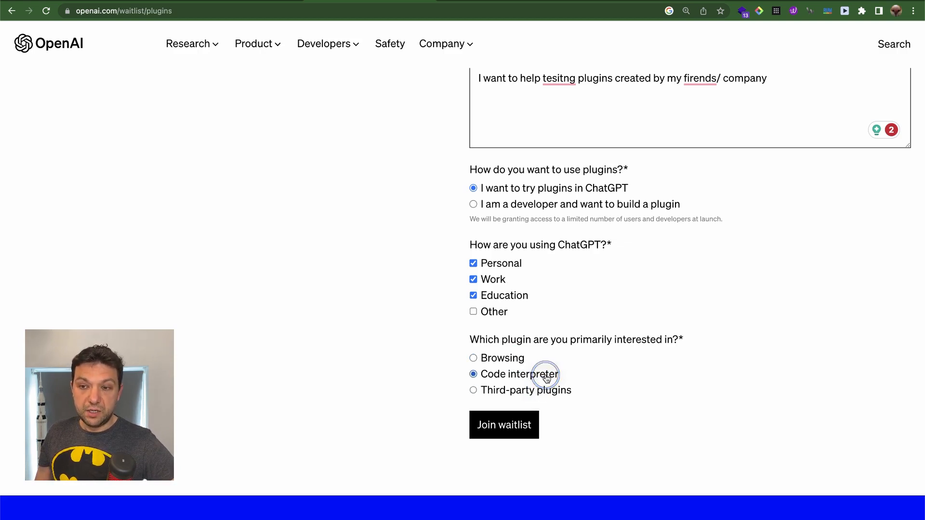
mouse_move(551, 364)
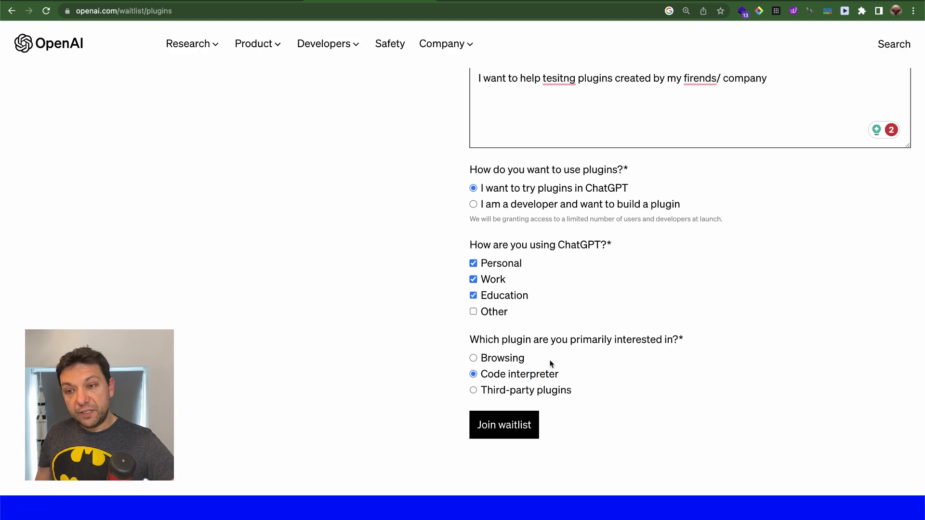
left_click(473, 358)
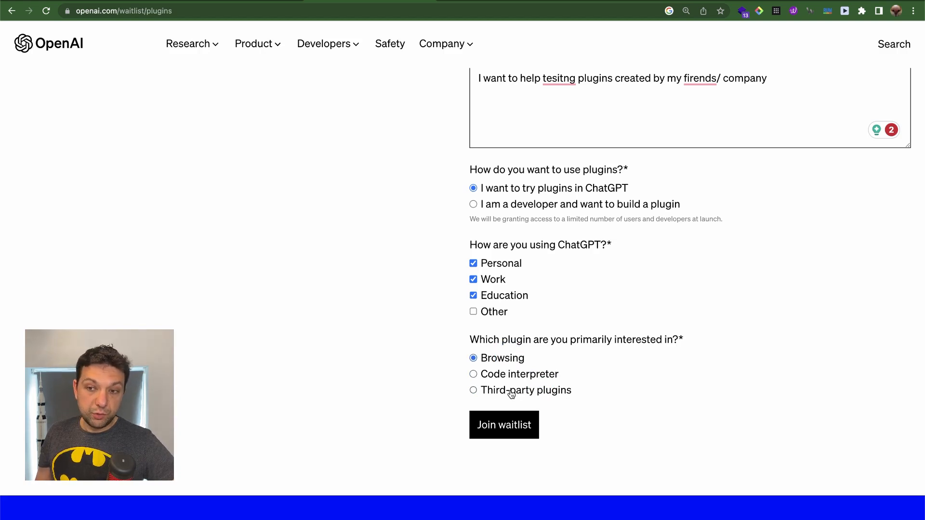
left_click(473, 390)
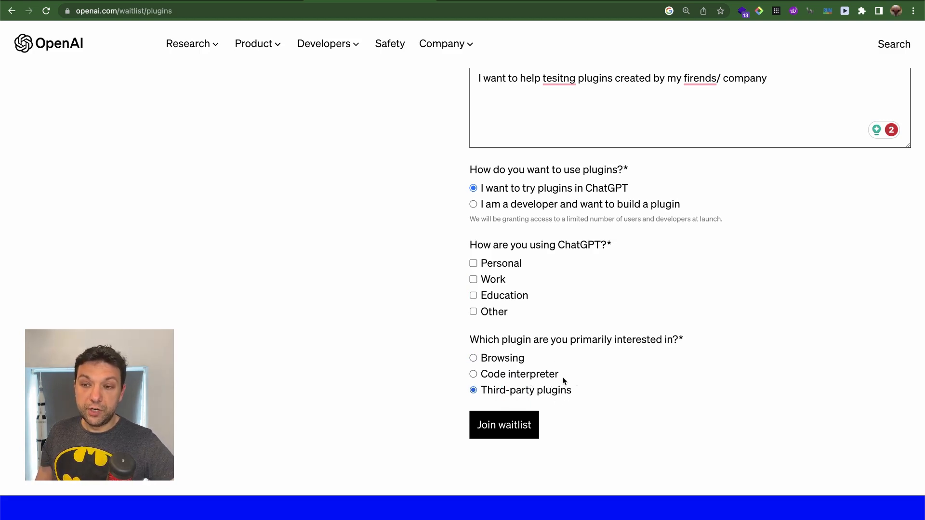
mouse_move(555, 378)
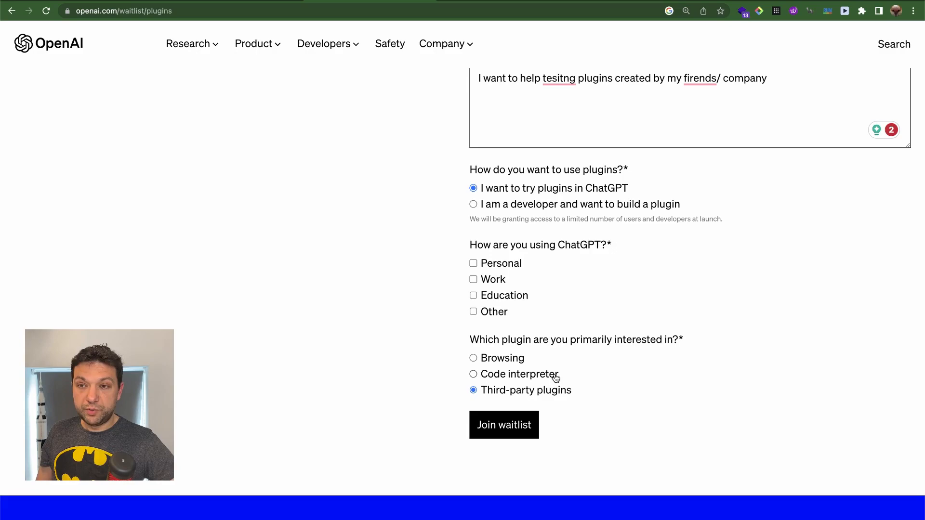
left_click(473, 205)
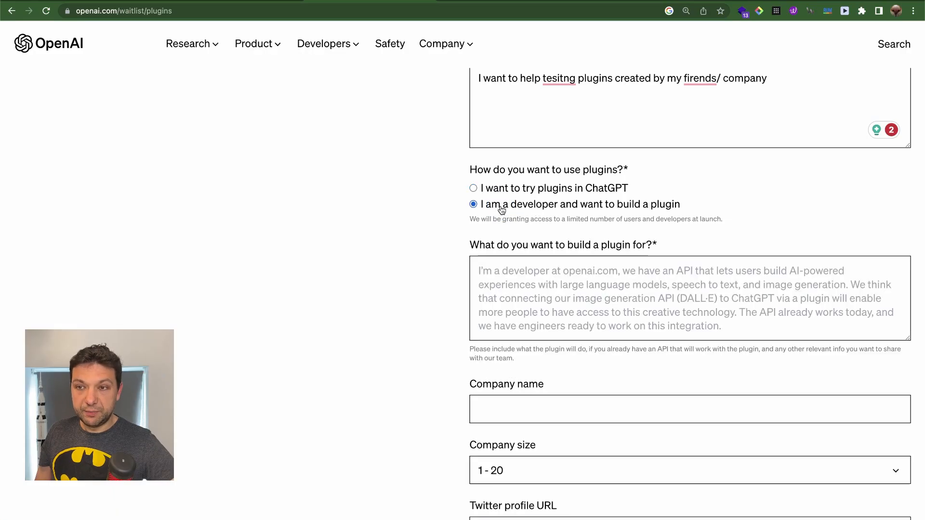
- Scroll the waitlist form after choosing the developer option
scroll("down", 3)
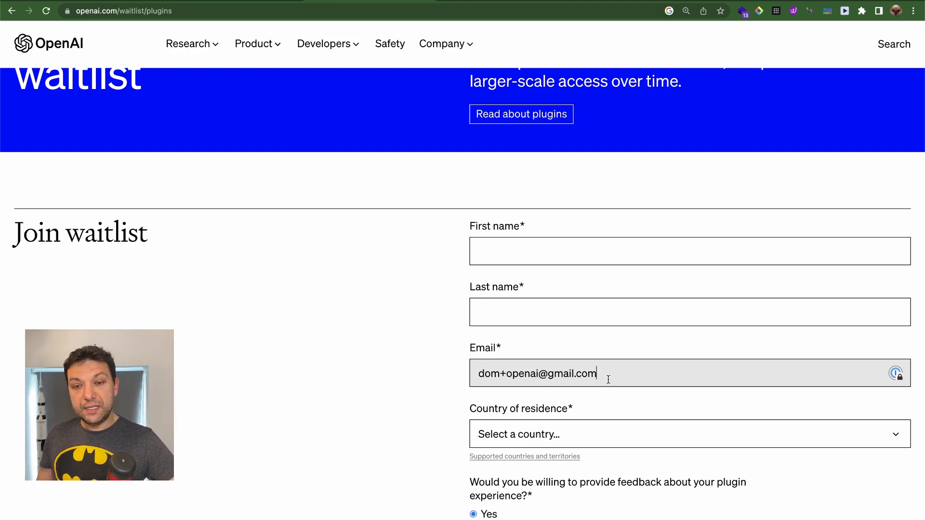
- Select the alias part of the email address in the waitlist form
double_click(586, 379)
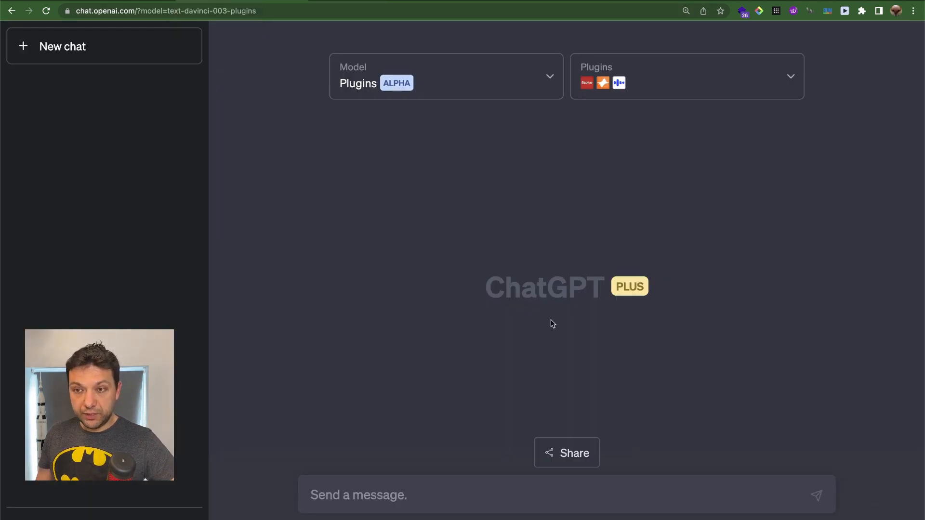
mouse_move(652, 300)
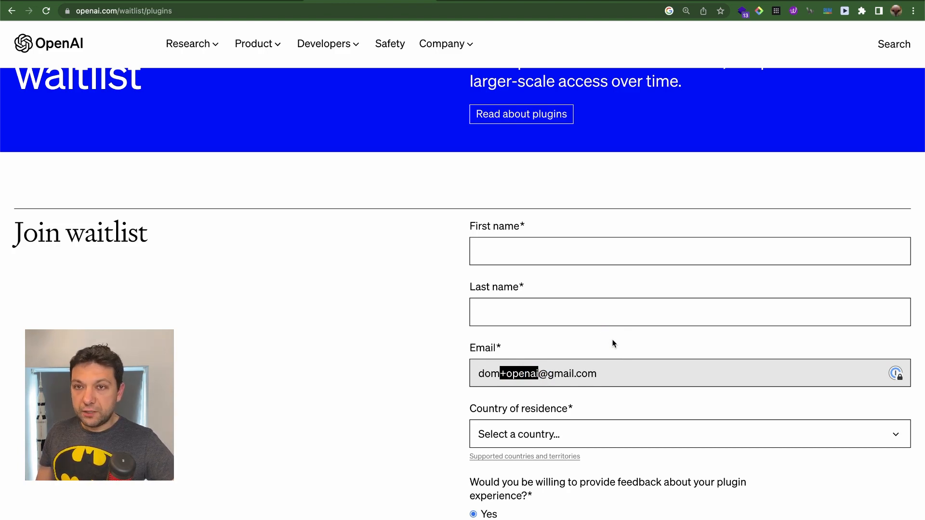
mouse_move(514, 214)
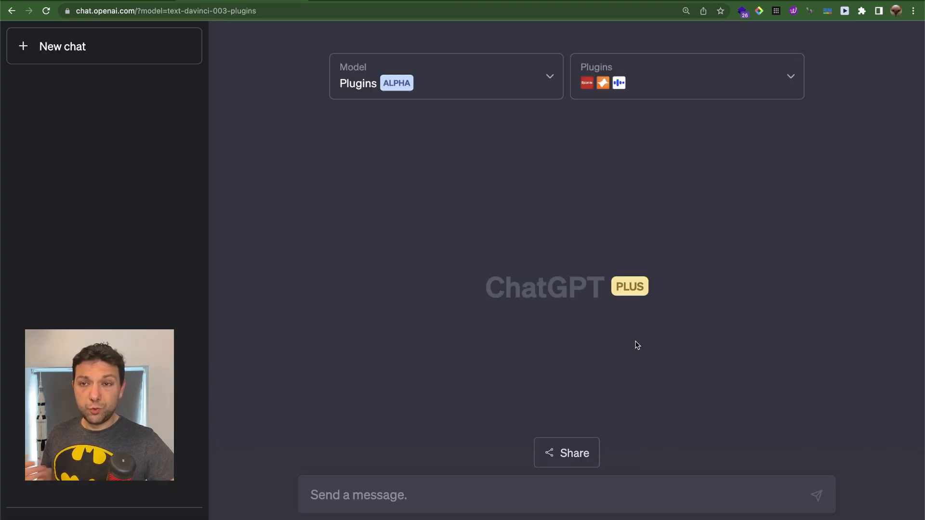
mouse_move(464, 488)
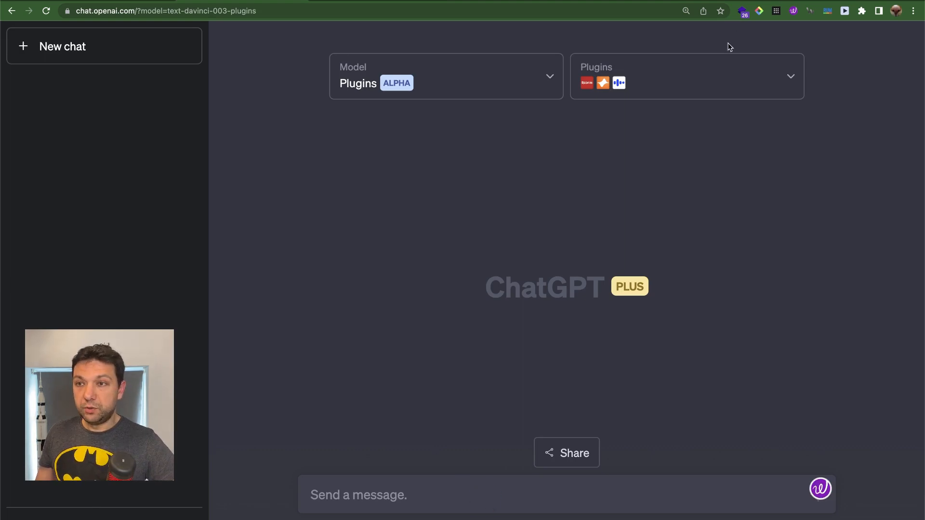
- Ask ChatGPT to convert "AI Dom videos provide valuable AI content" to audio
left_click(790, 76)
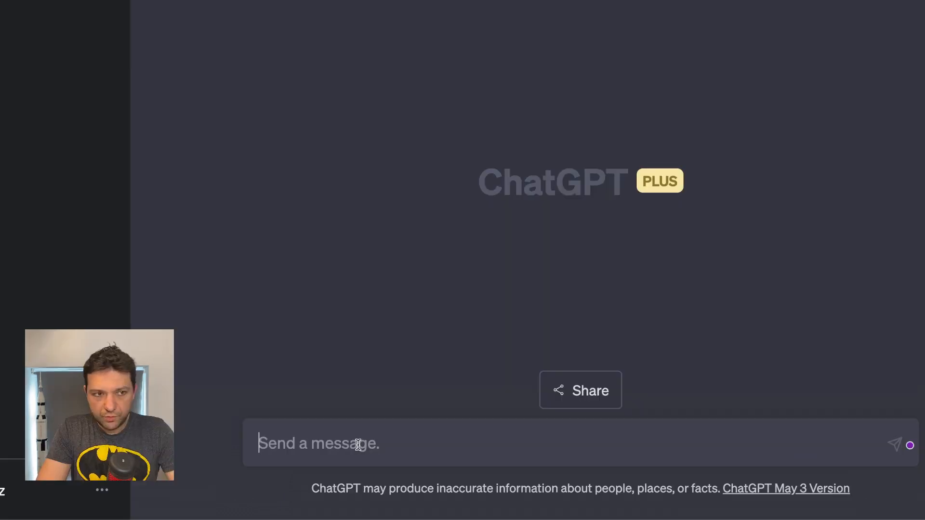
type("convert this text into")
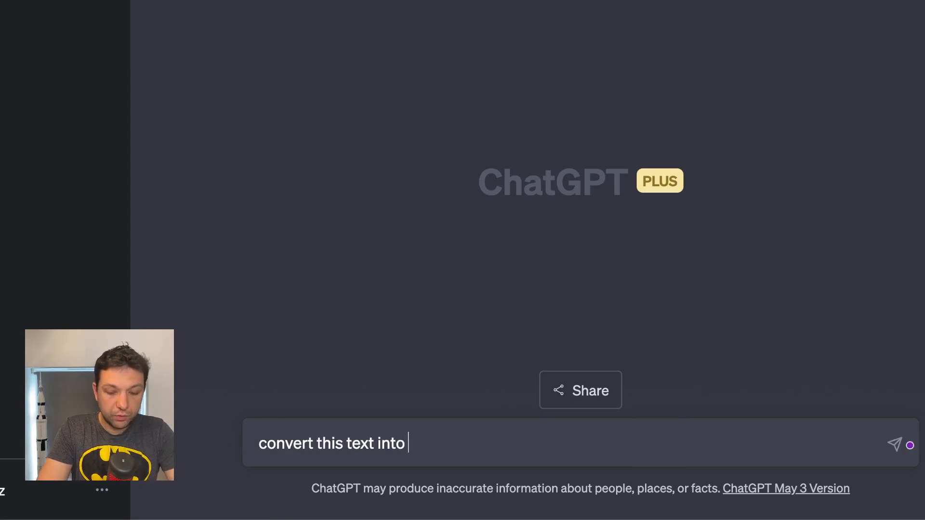
type("audio")
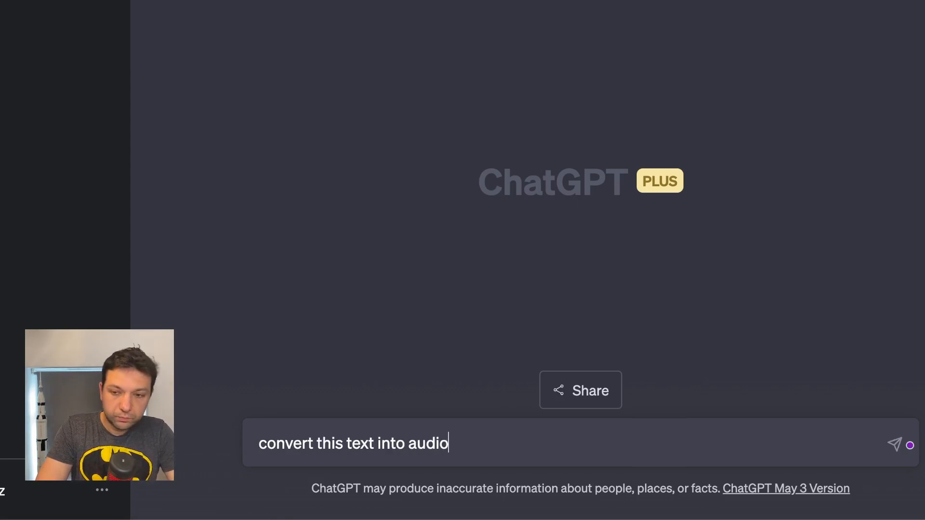
type(": \"AI")
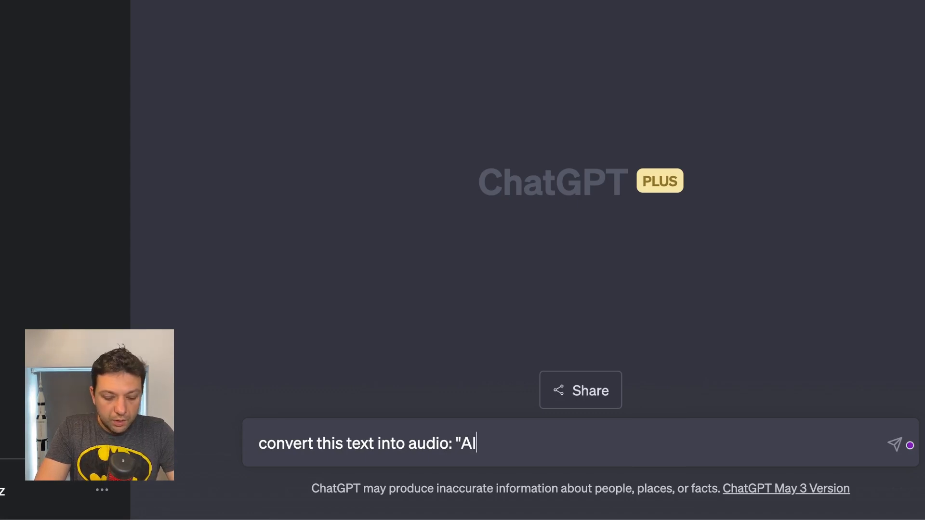
type("Dom videos provide")
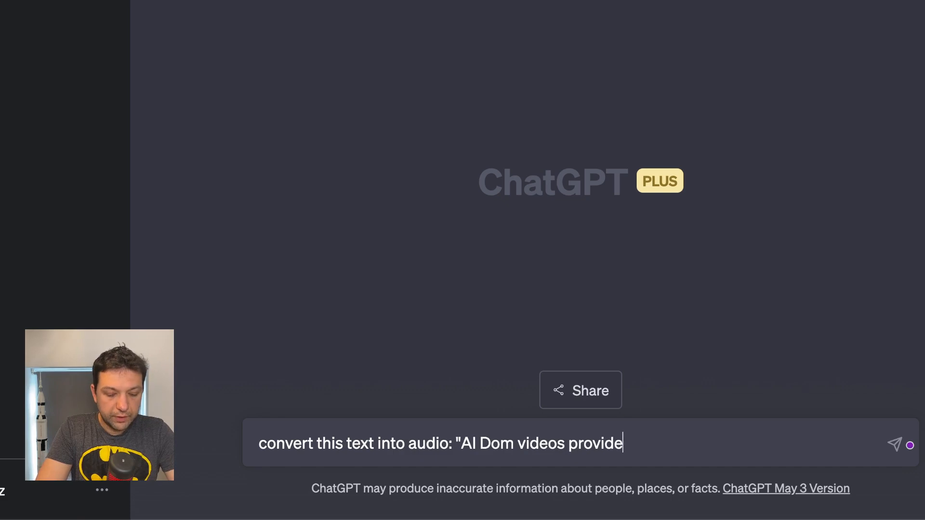
type("valuable A")
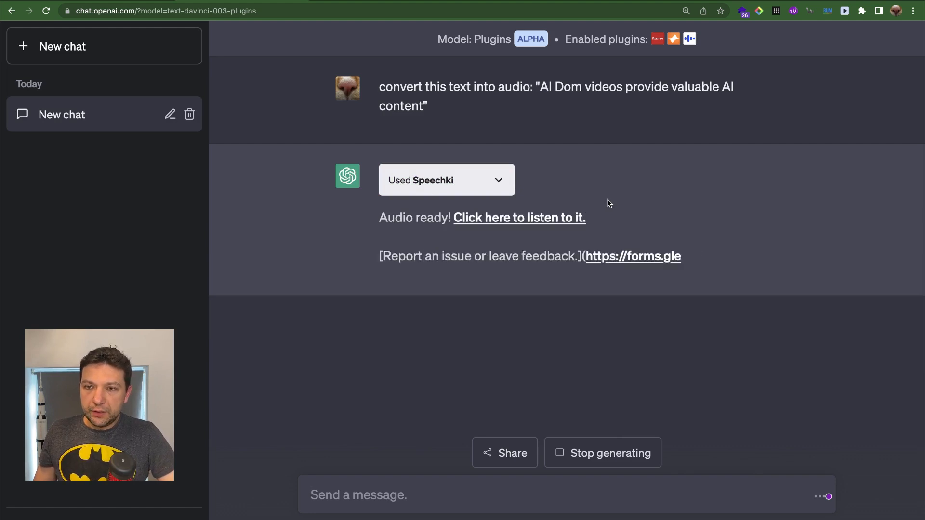
- Follow the 'Click here to listen to it' link and play the Speechki audio clip to the end
left_click(519, 217)
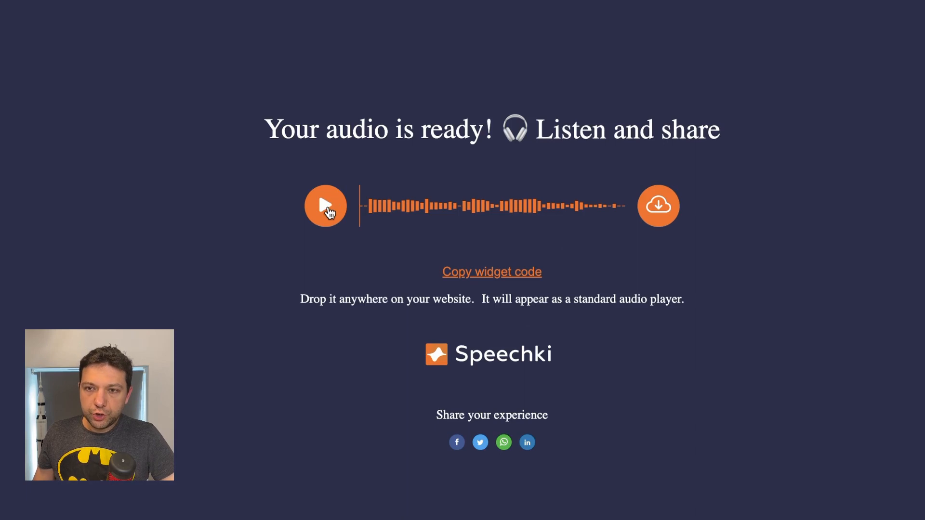
left_click(325, 206)
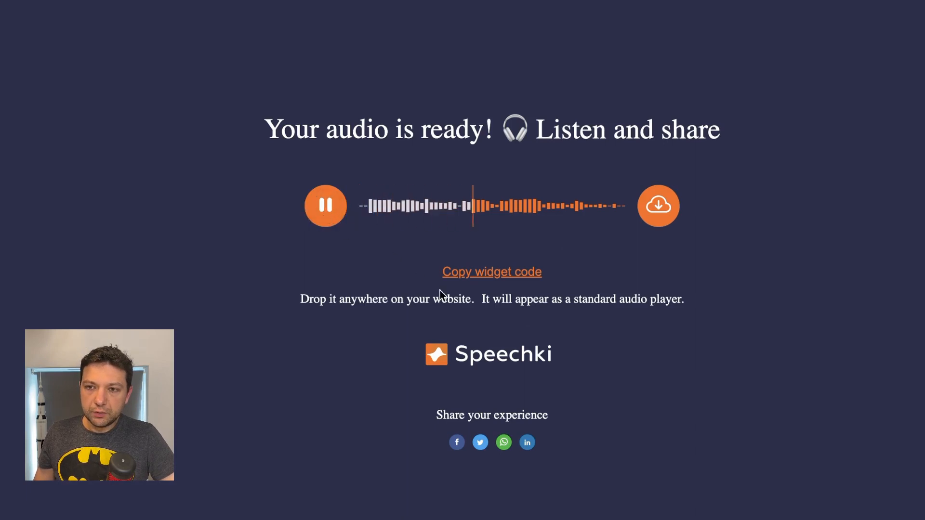
left_click(325, 206)
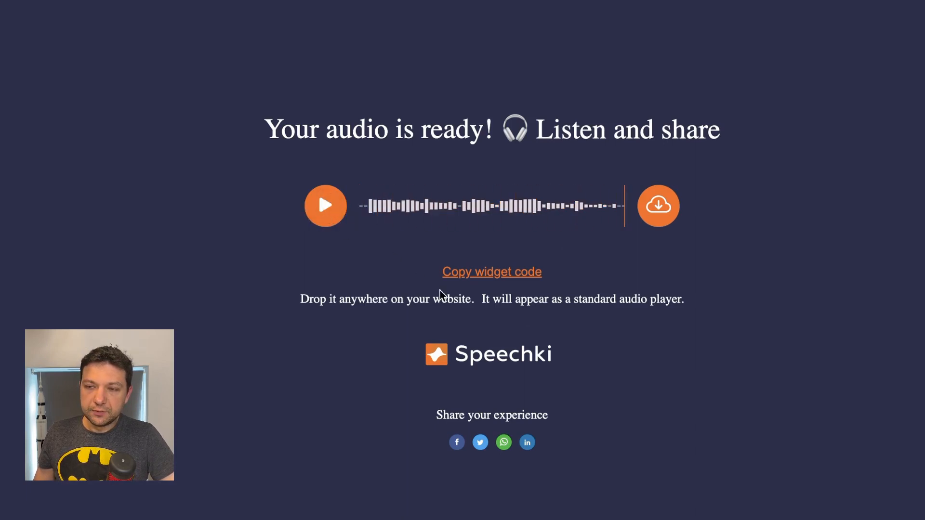